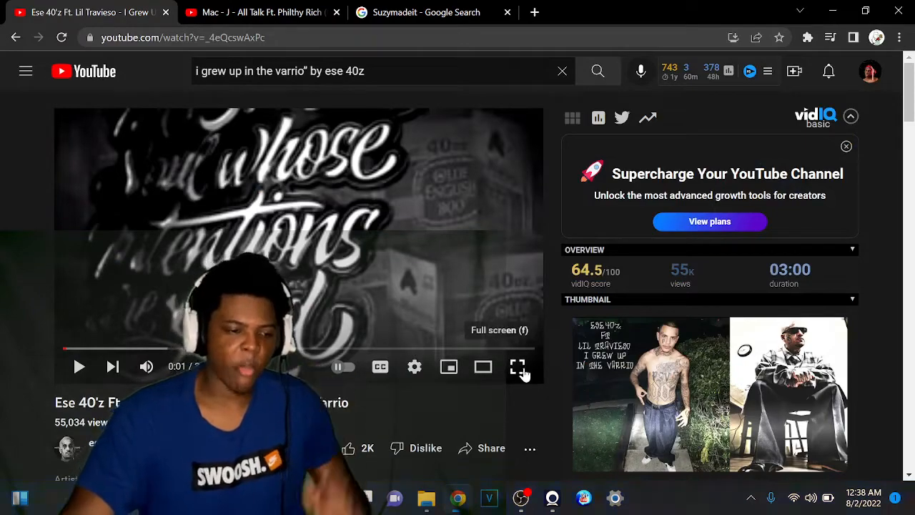
Start playback of Ese 40'z 'I Grew Up In The Varrio' music video
{"action": "left_click", "coordinate": [517, 367]}
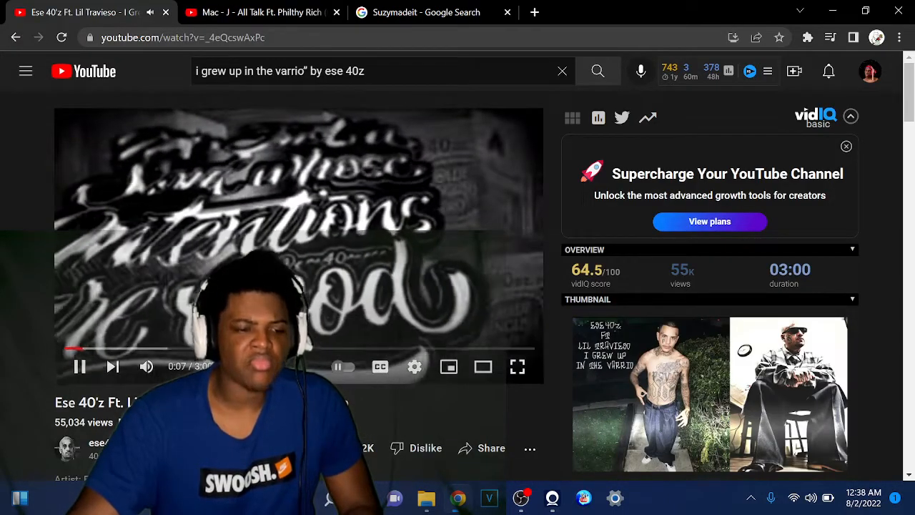
Return to the search results and scroll down through them
{"action": "left_click", "coordinate": [79, 366]}
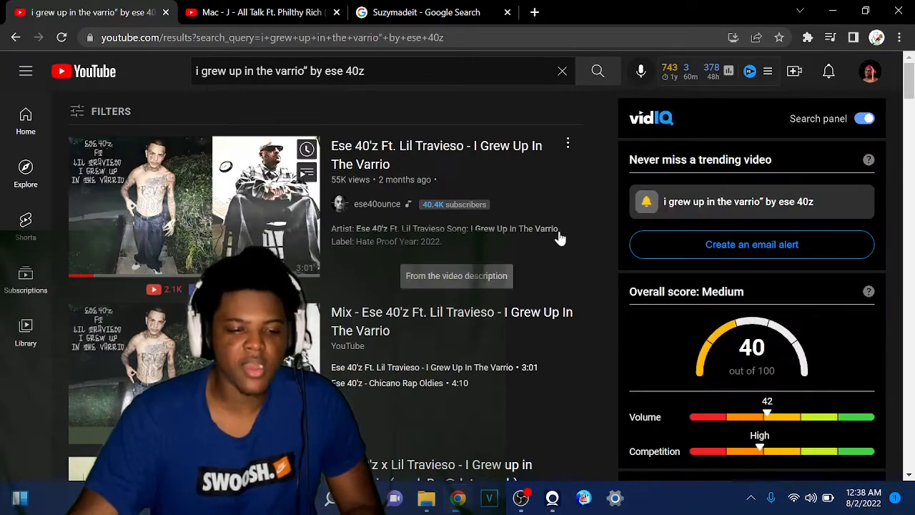
{"action": "scroll", "scroll_direction": "down", "scroll_amount": 3}
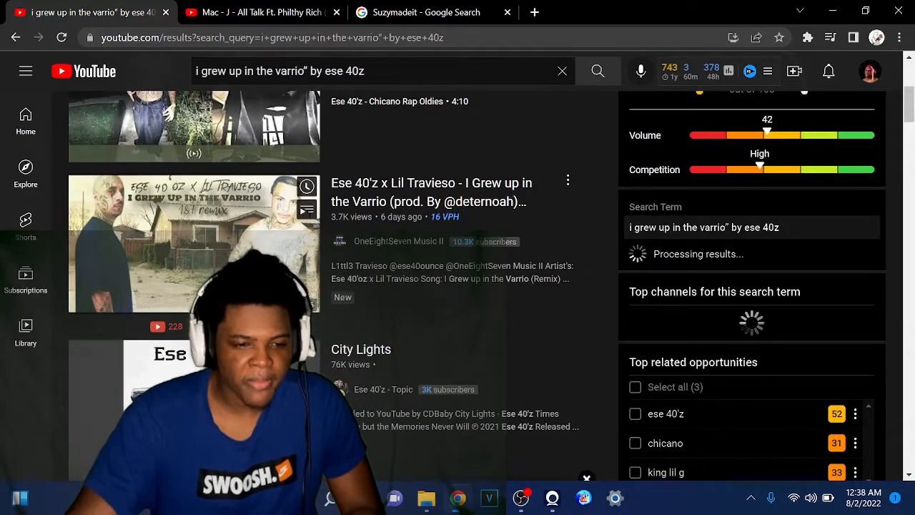
{"action": "scroll", "scroll_direction": "down", "scroll_amount": 3}
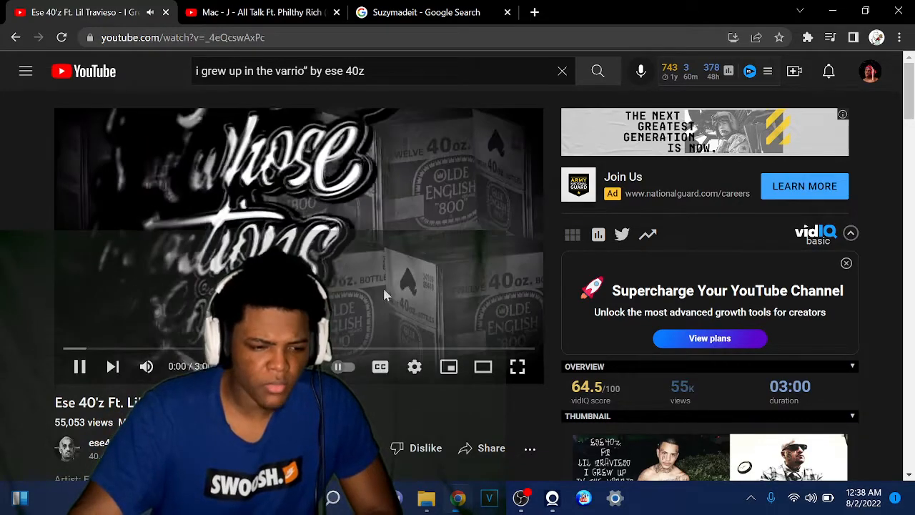
Let the video play, then scroll to the 99-comment section below the player
{"action": "left_click", "coordinate": [516, 366]}
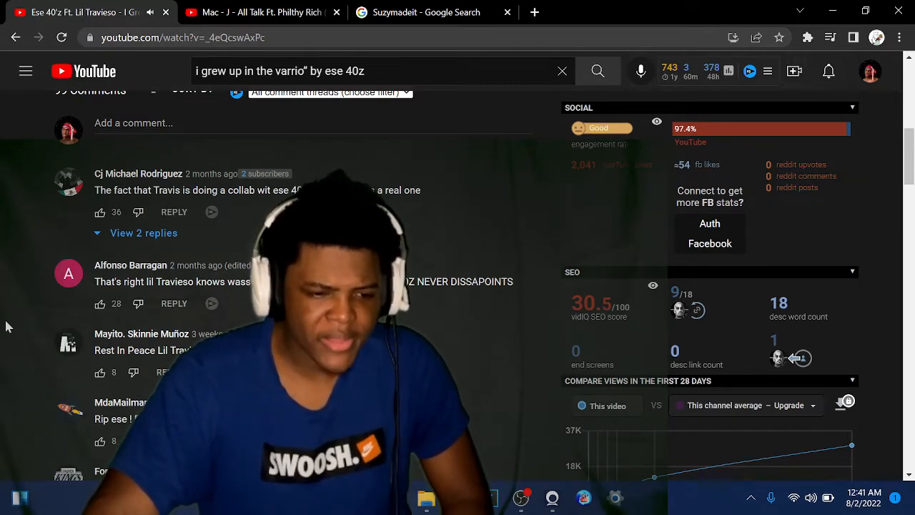
{"action": "scroll", "scroll_direction": "up", "scroll_amount": 3}
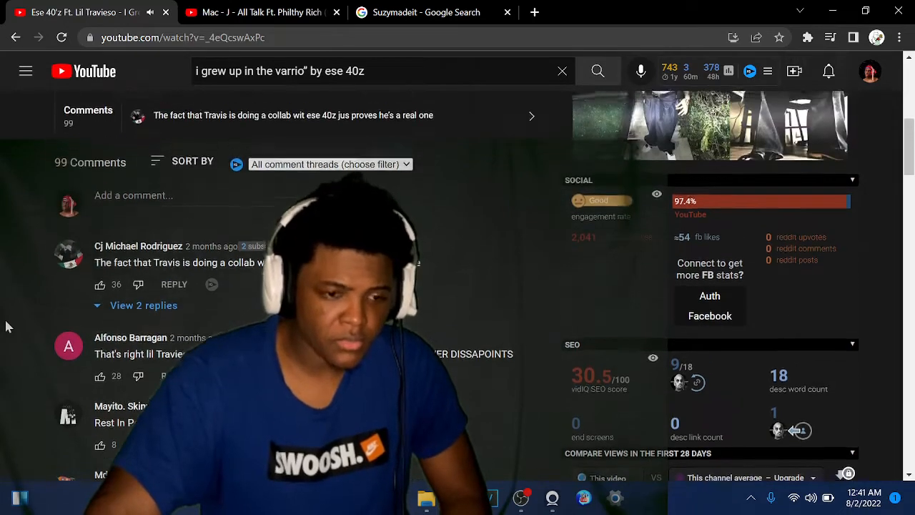